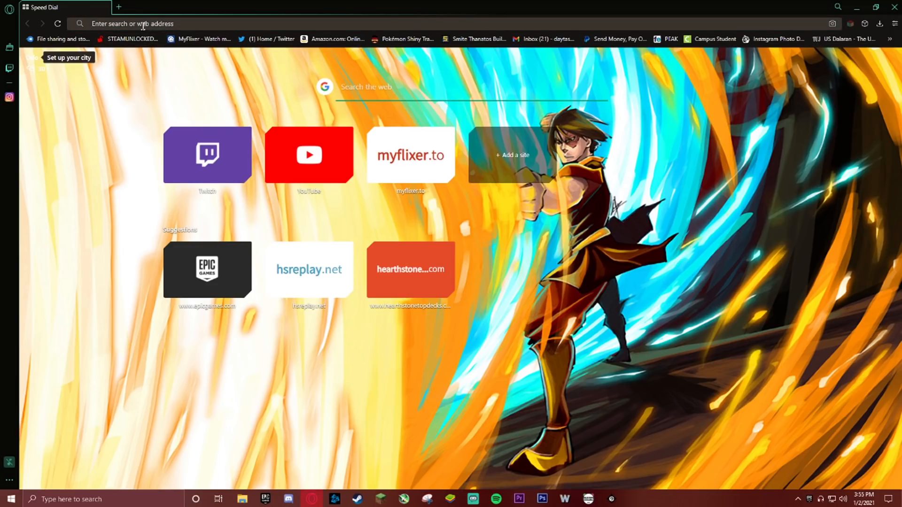
Step: Search 'epic games' from the Opera Speed Dial to reach the Epic Games Store
text(epic games)
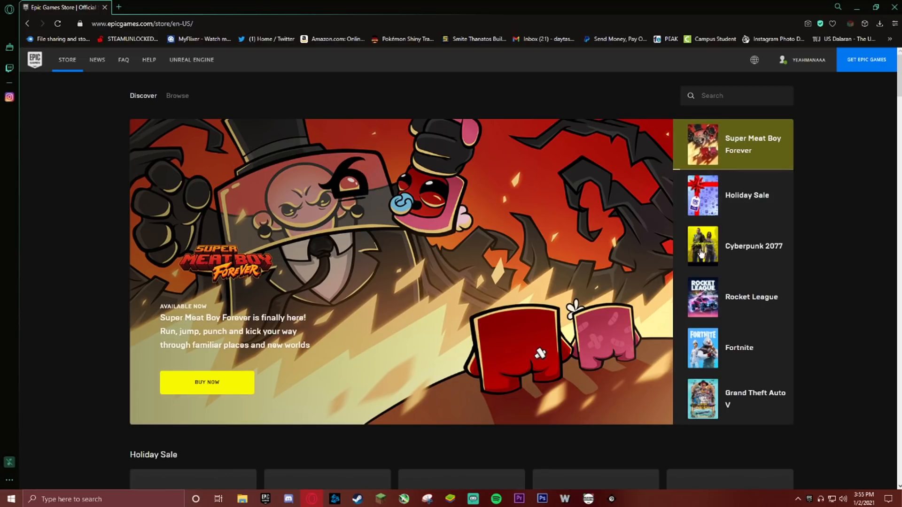
Step: Choose Account from the username dropdown to open General Settings
click(805, 60)
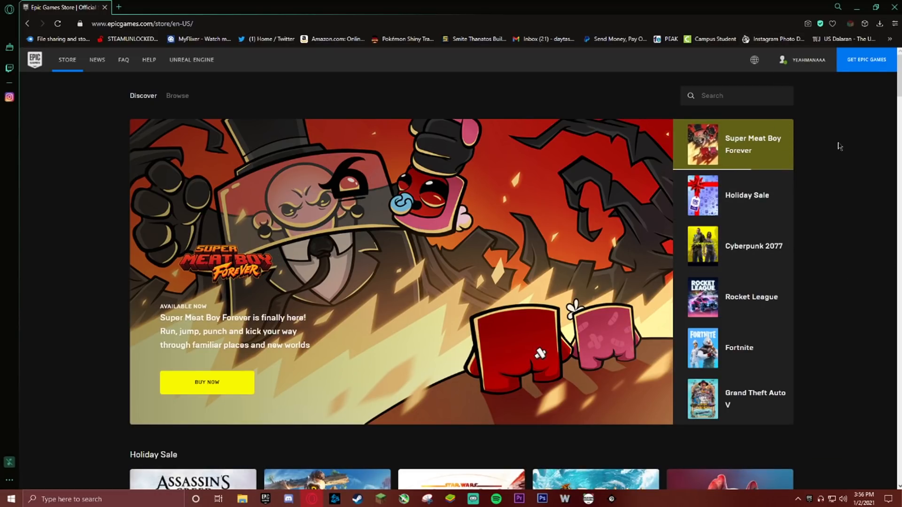
click(808, 60)
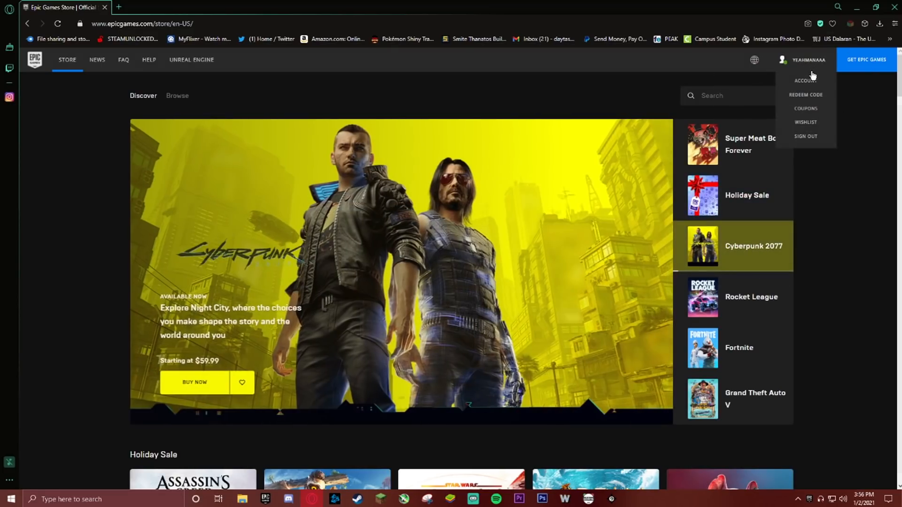
click(805, 80)
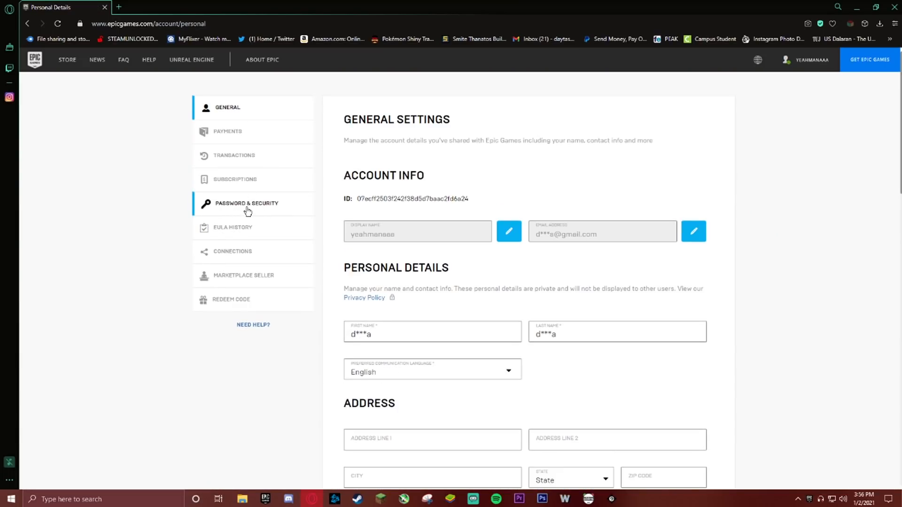
Step: Open Password & Security and toggle Email Authentication two-factor on
click(246, 203)
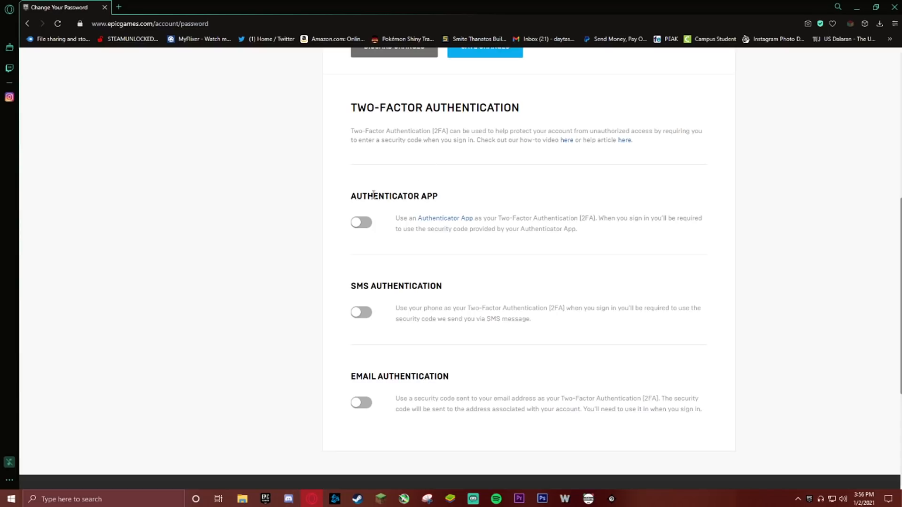
mouse_move(410, 209)
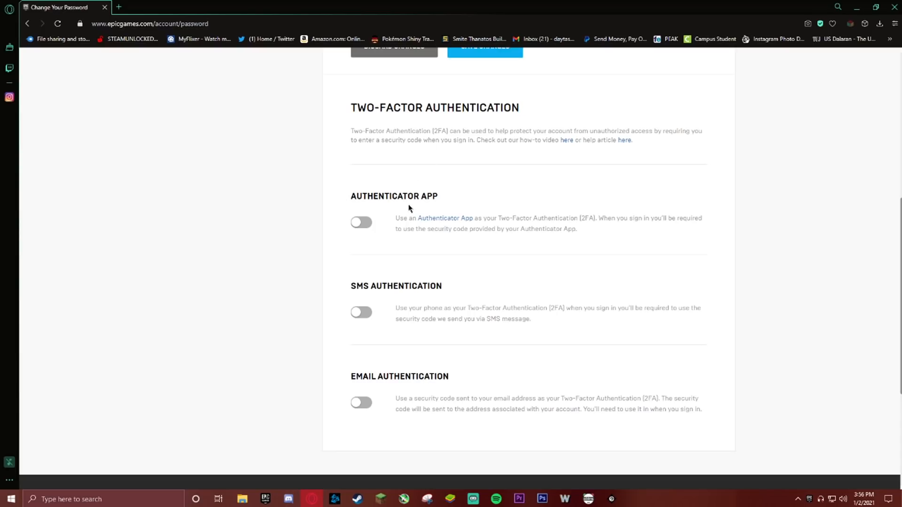
mouse_move(412, 295)
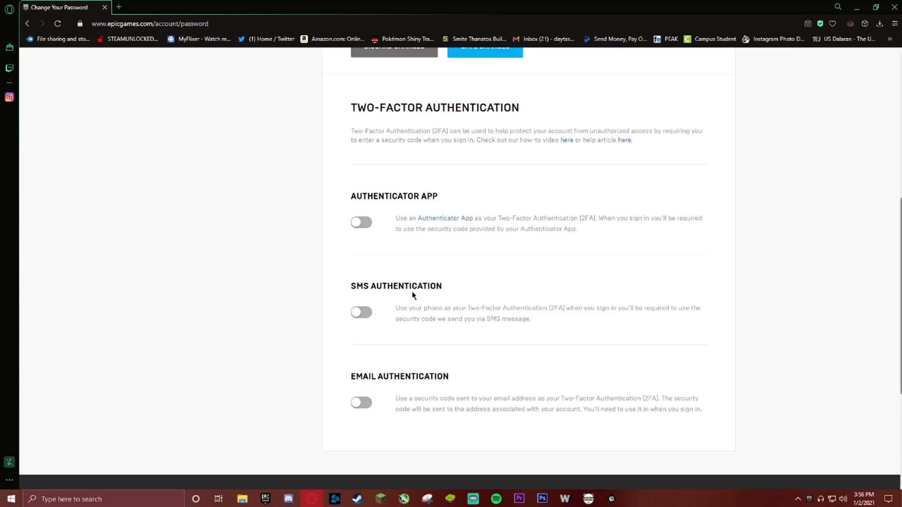
mouse_move(417, 387)
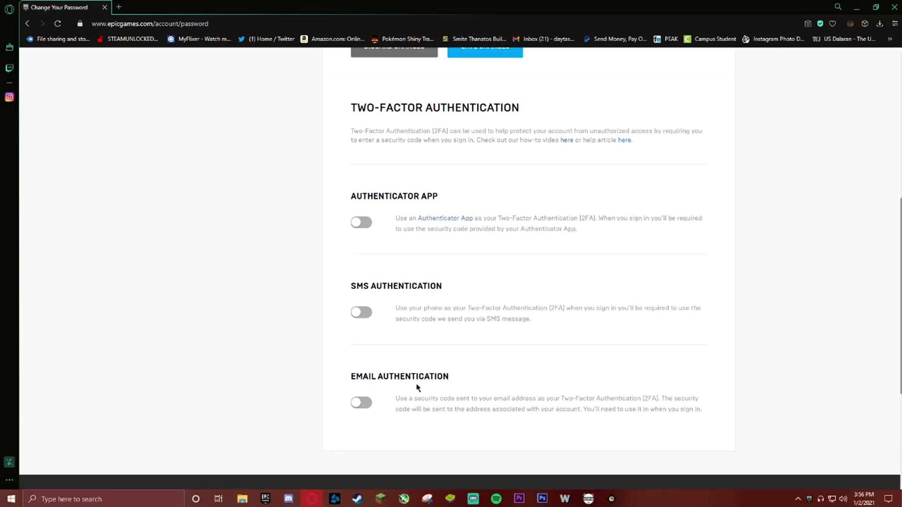
mouse_move(500, 381)
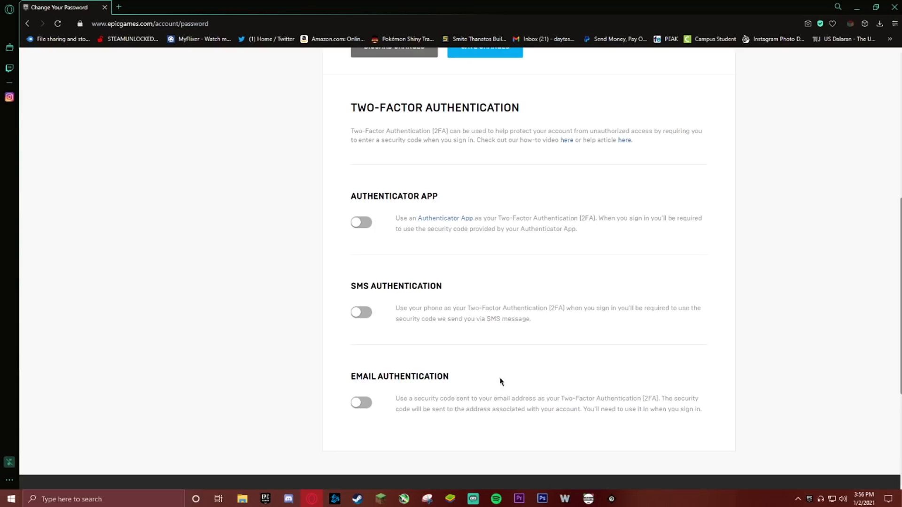
click(360, 403)
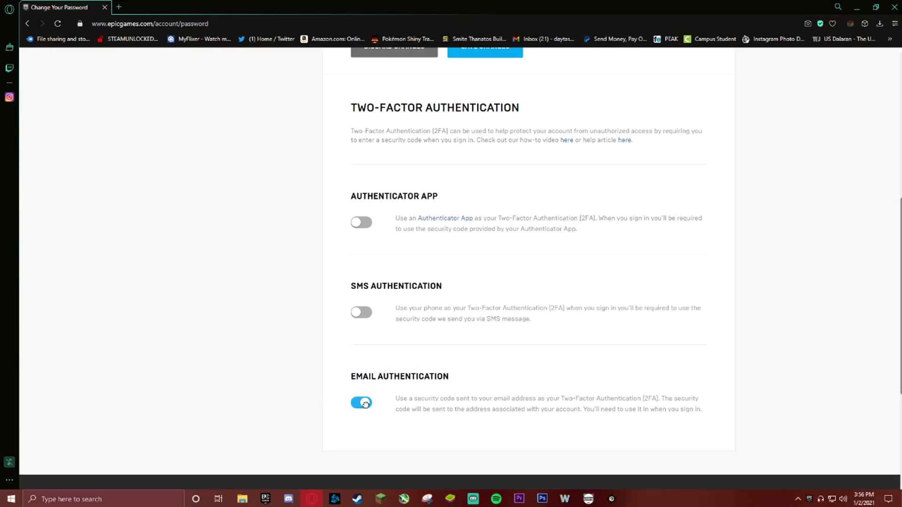
Step: Select the Security Code field in the Enable Email Authentication dialog
click(361, 403)
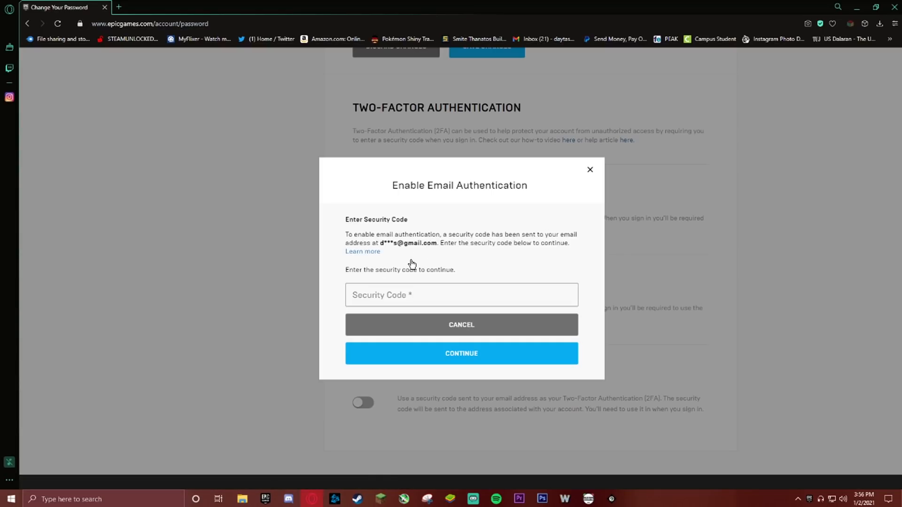
mouse_move(267, 283)
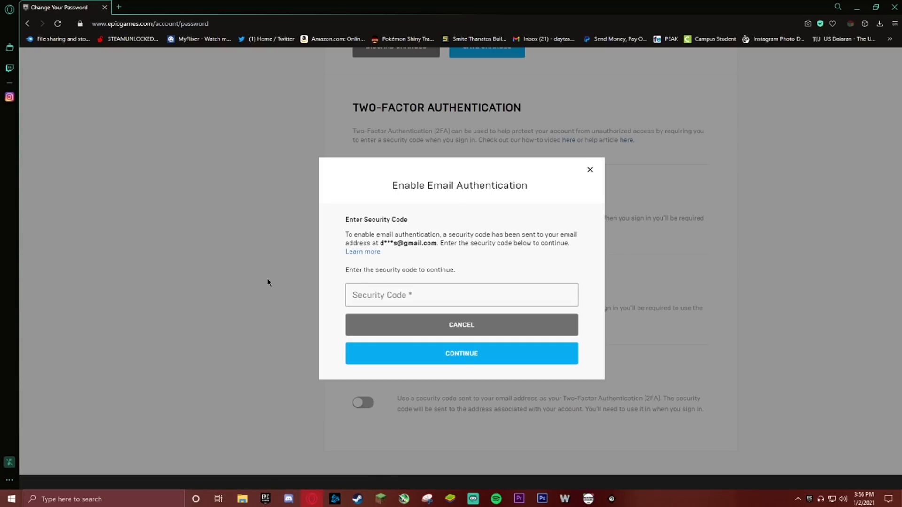
mouse_move(408, 267)
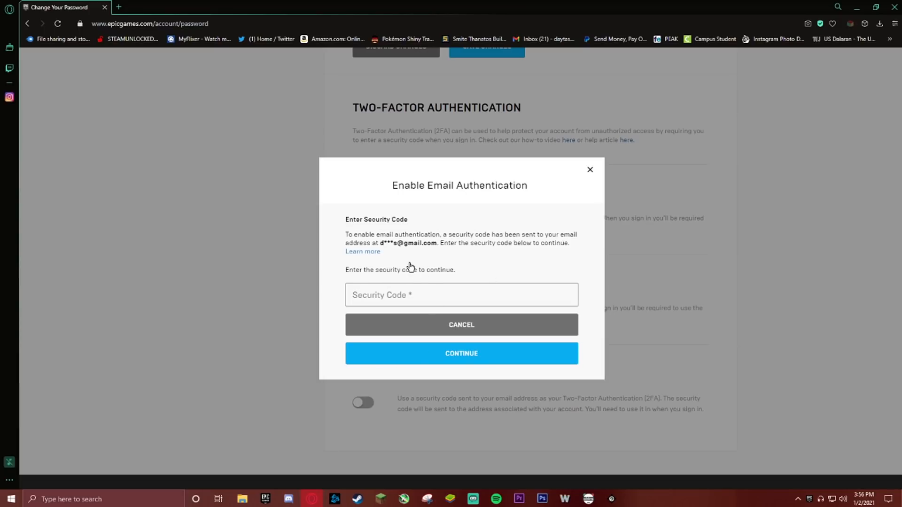
mouse_move(410, 277)
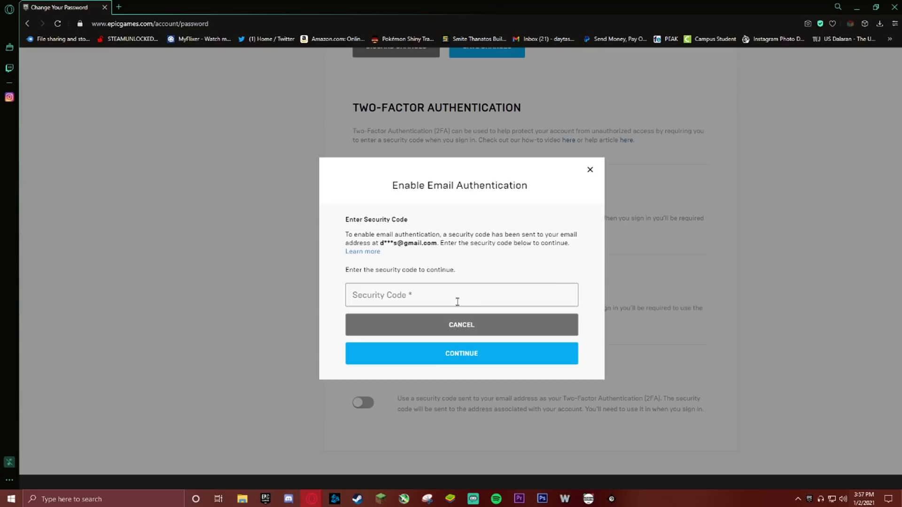
click(461, 353)
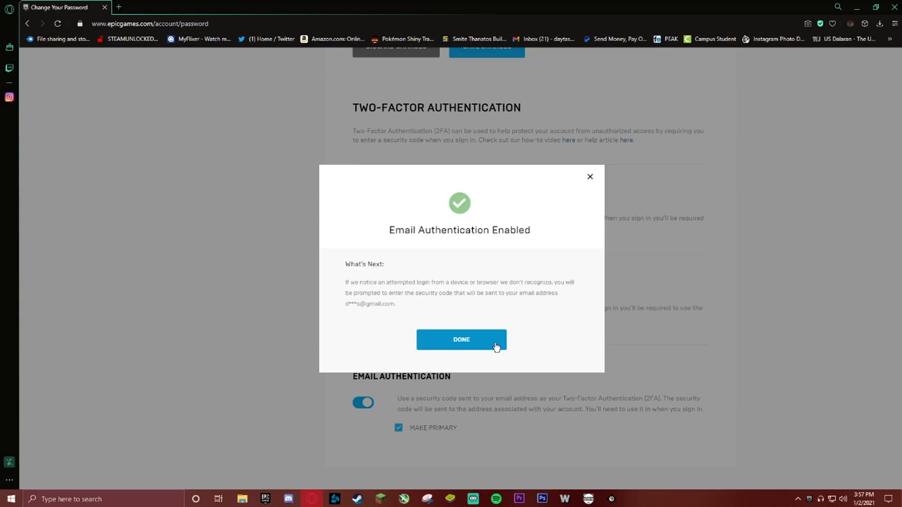
Step: Close the Email Authentication Enabled confirmation with Done
click(461, 339)
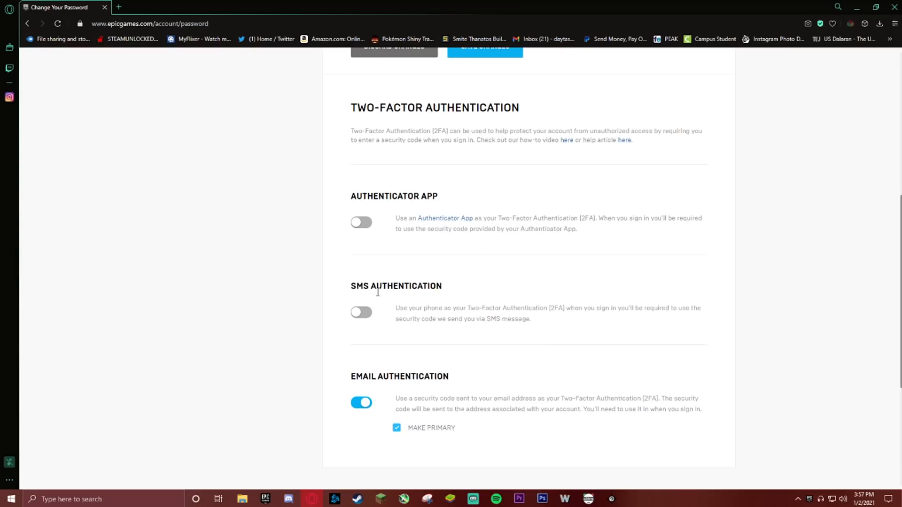
mouse_move(341, 439)
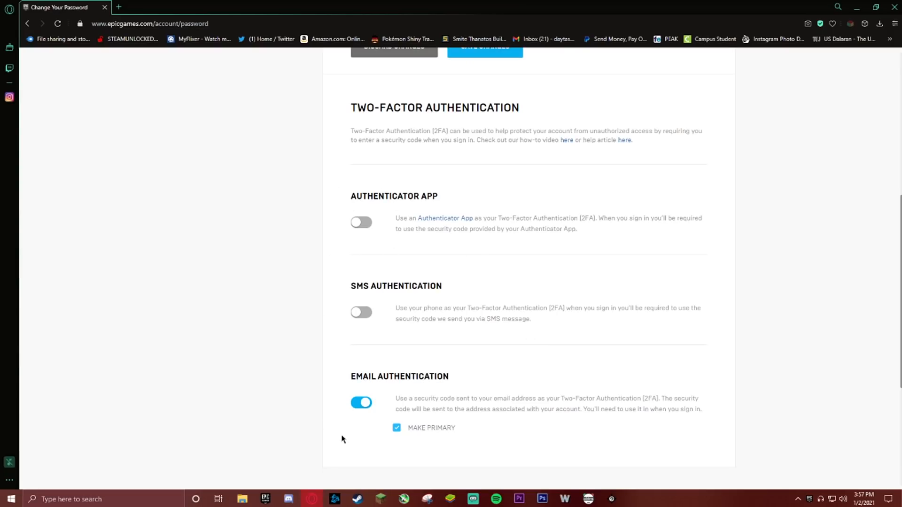